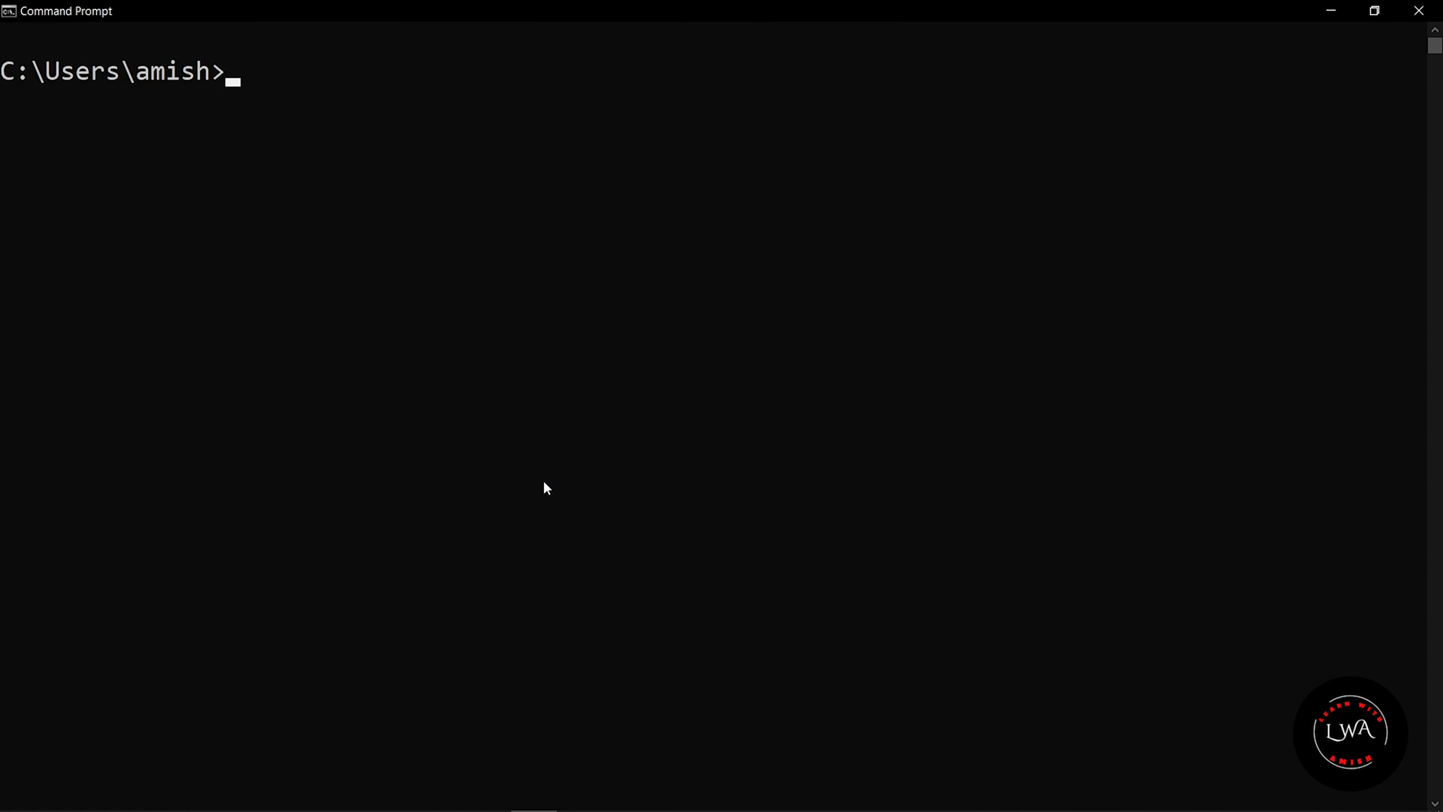
{"action": "type", "text": "p"}
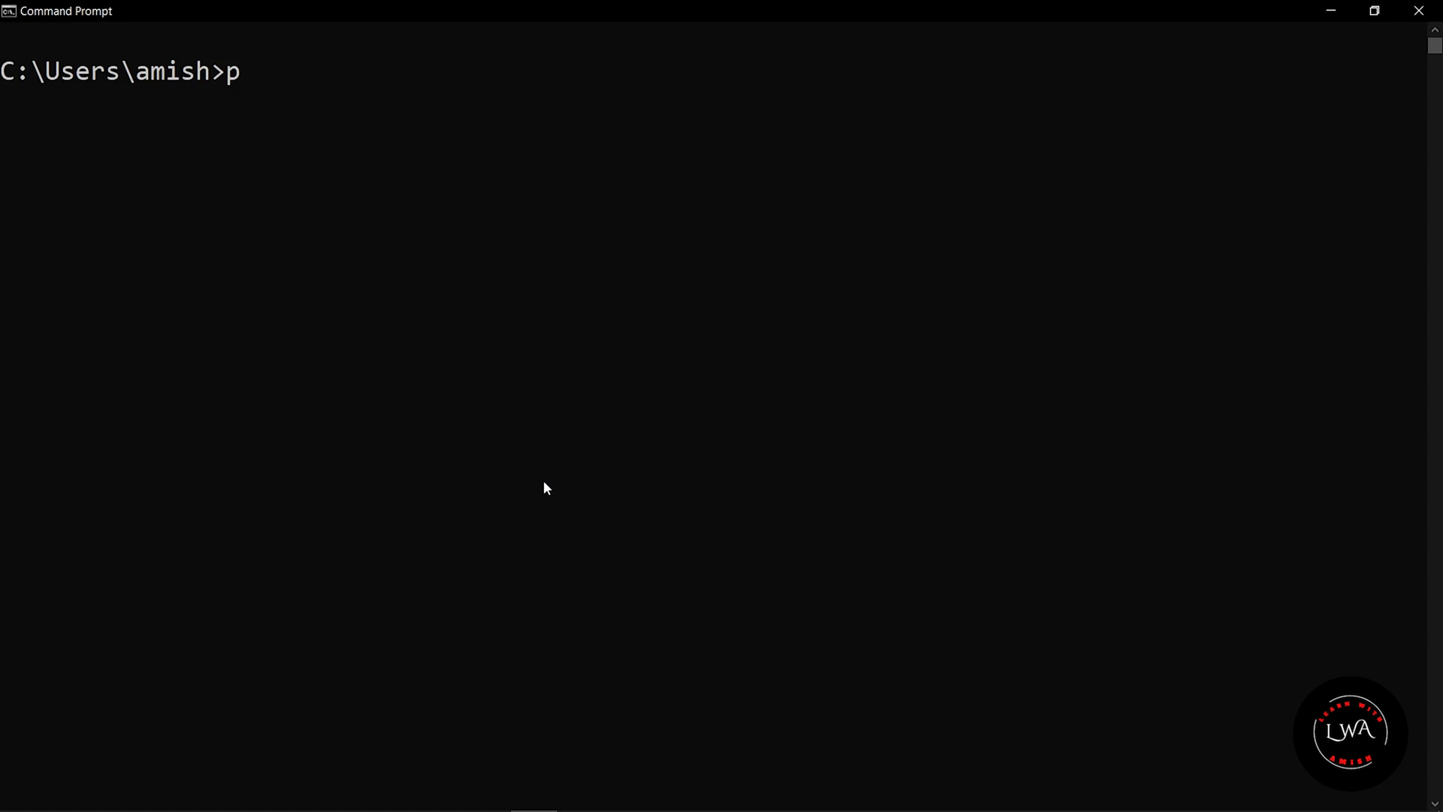
{"action": "type", "text": "ython"}
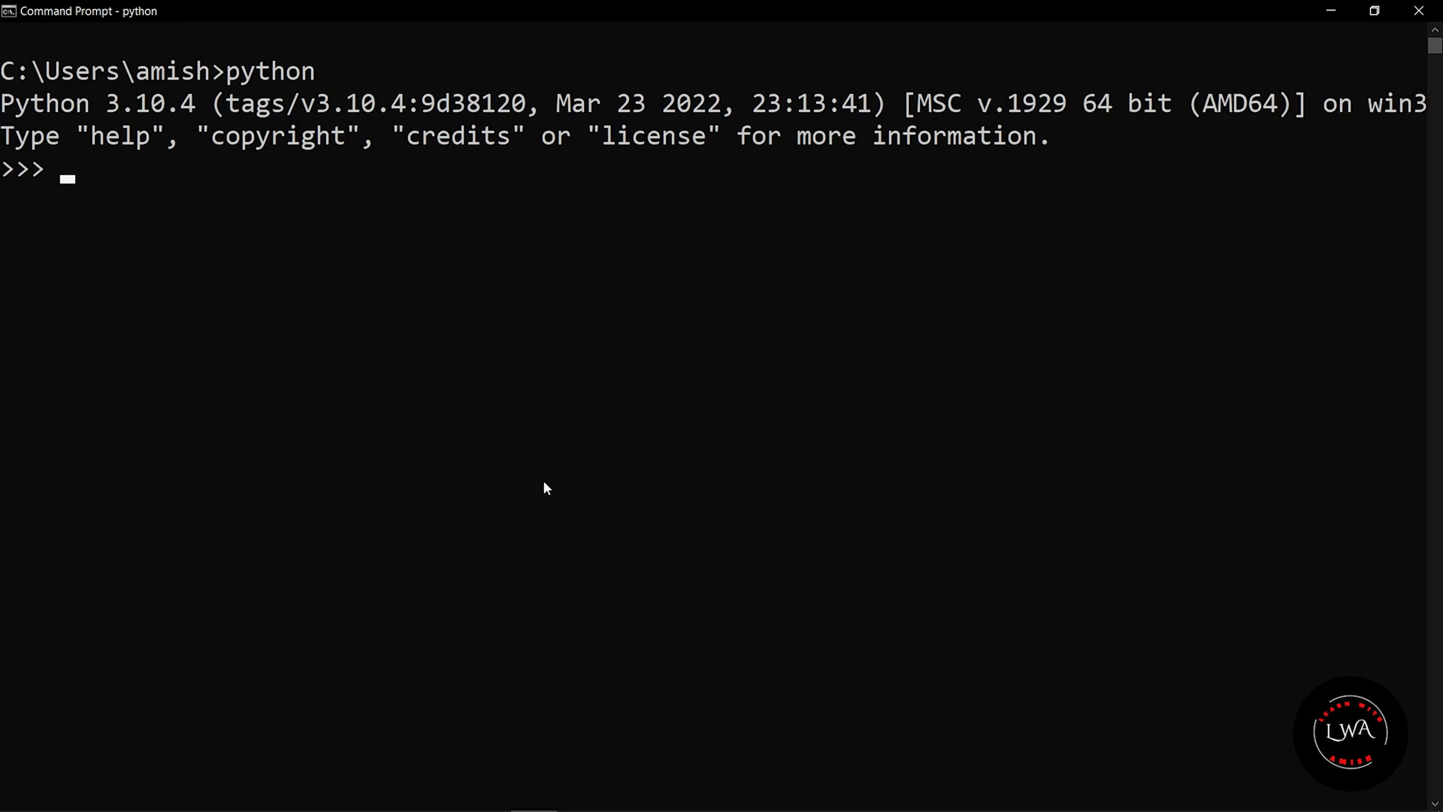
{"action": "type", "text": "exit("}
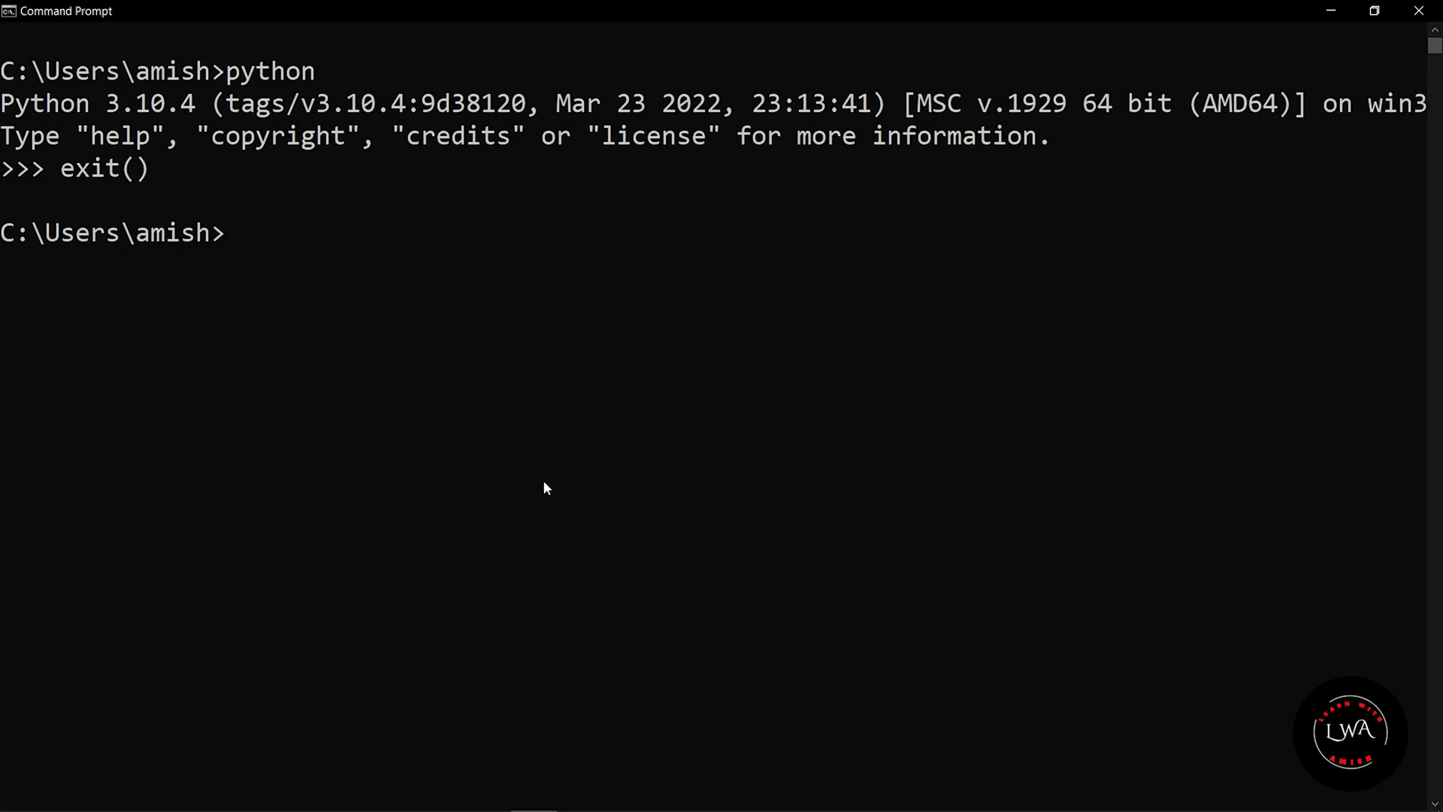
{"action": "type", "text": "color 0a"}
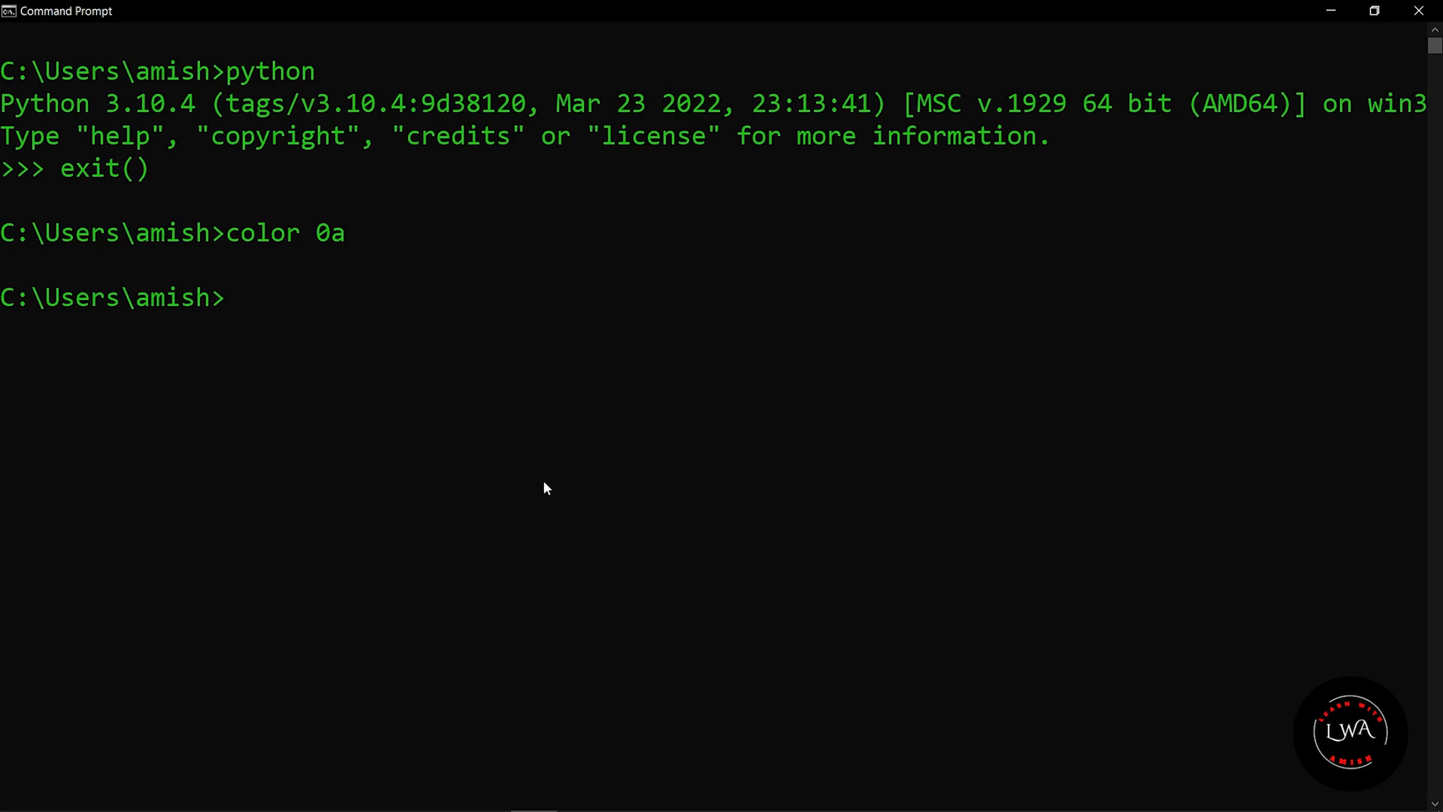
{"action": "mouse_move", "coordinate": [290, 255]}
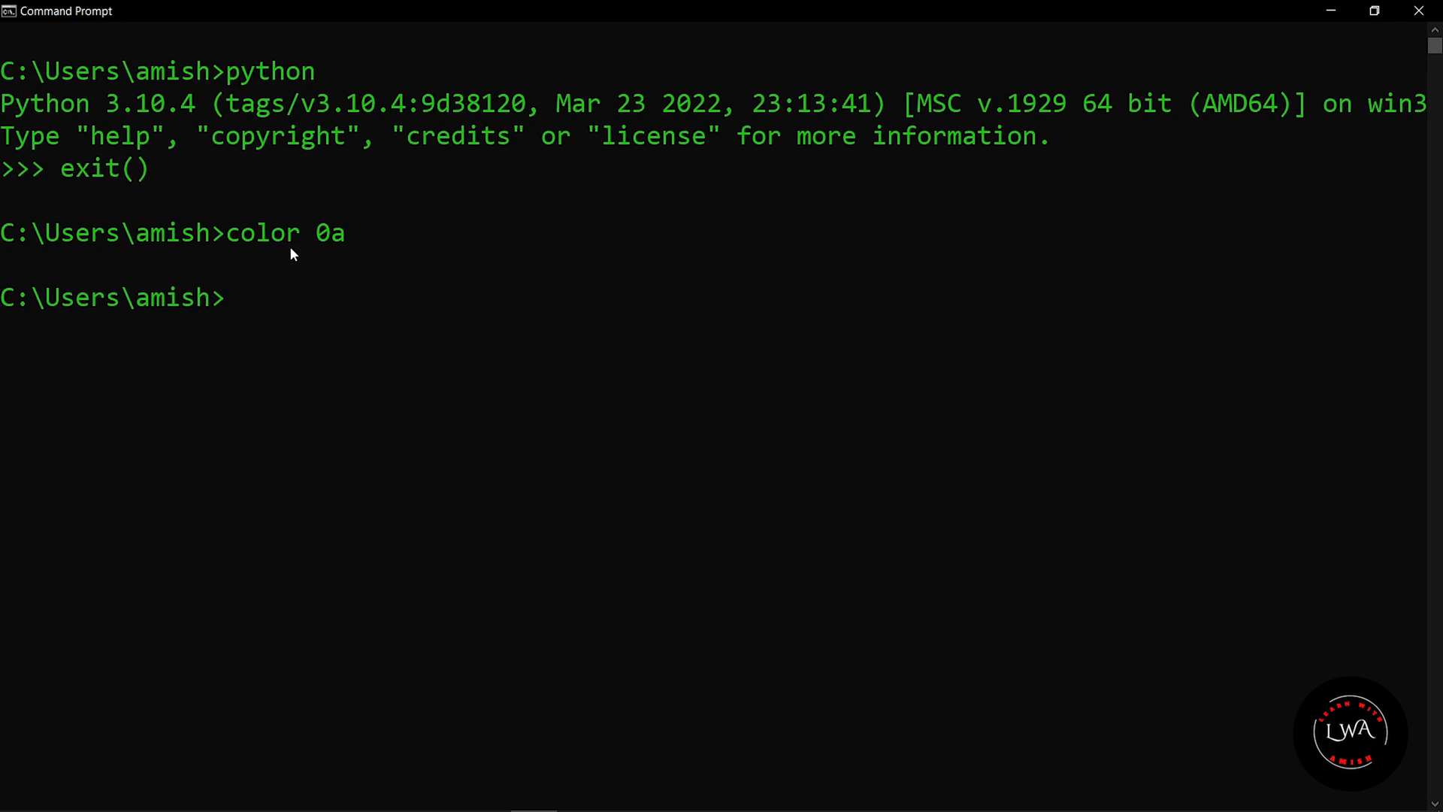
{"action": "mouse_move", "coordinate": [335, 255]}
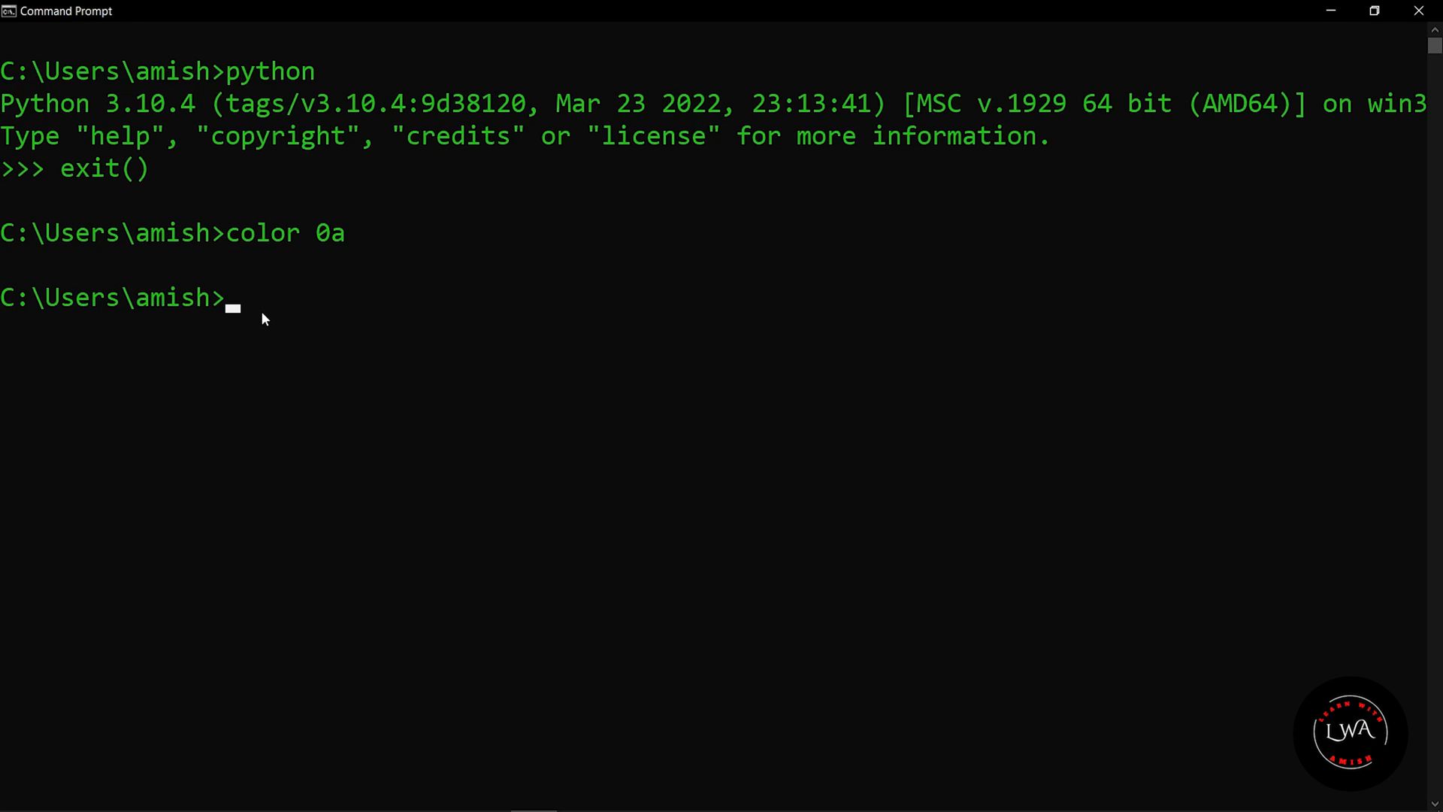
{"action": "type", "text": "color jhdf"}
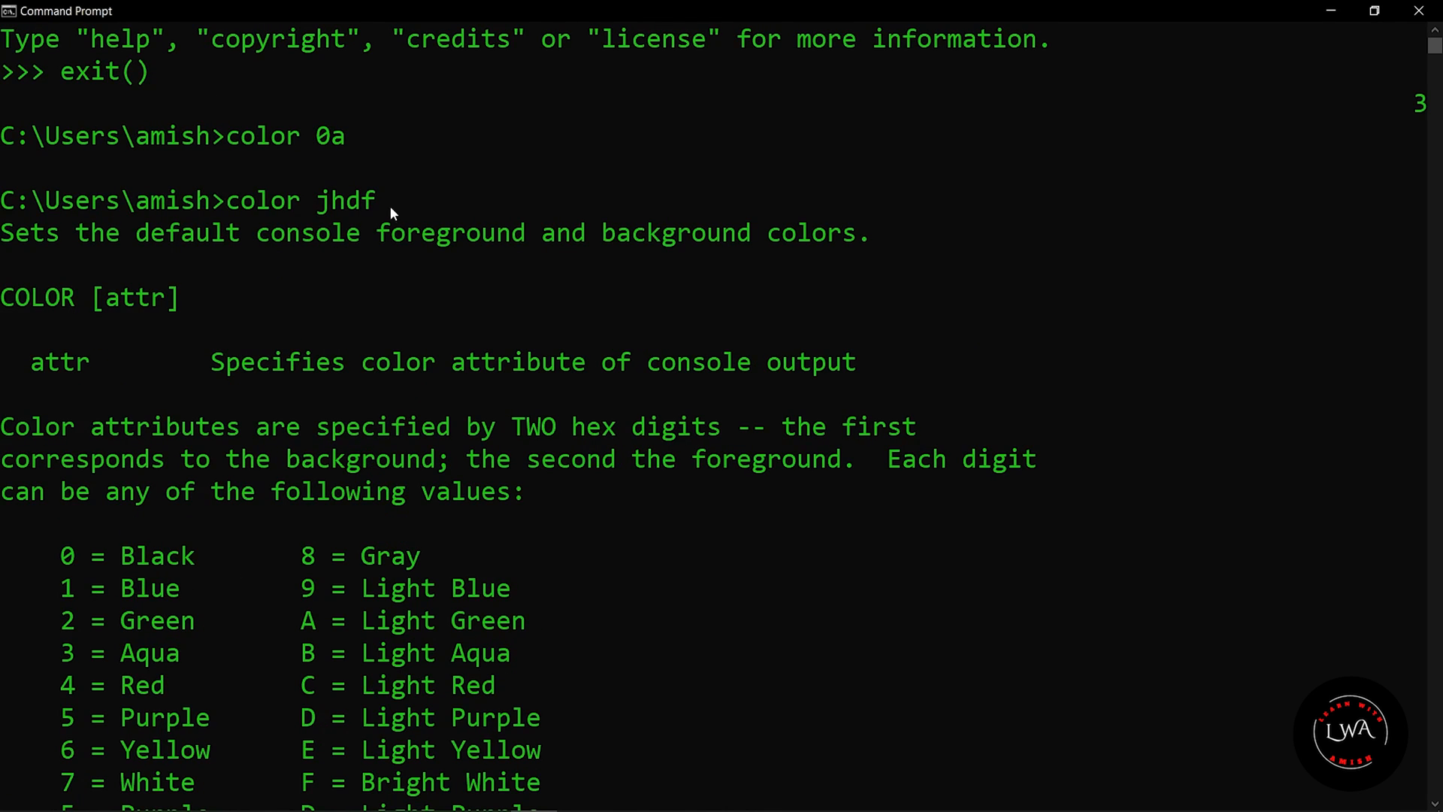
{"action": "scroll", "scroll_direction": "down", "scroll_amount": 3}
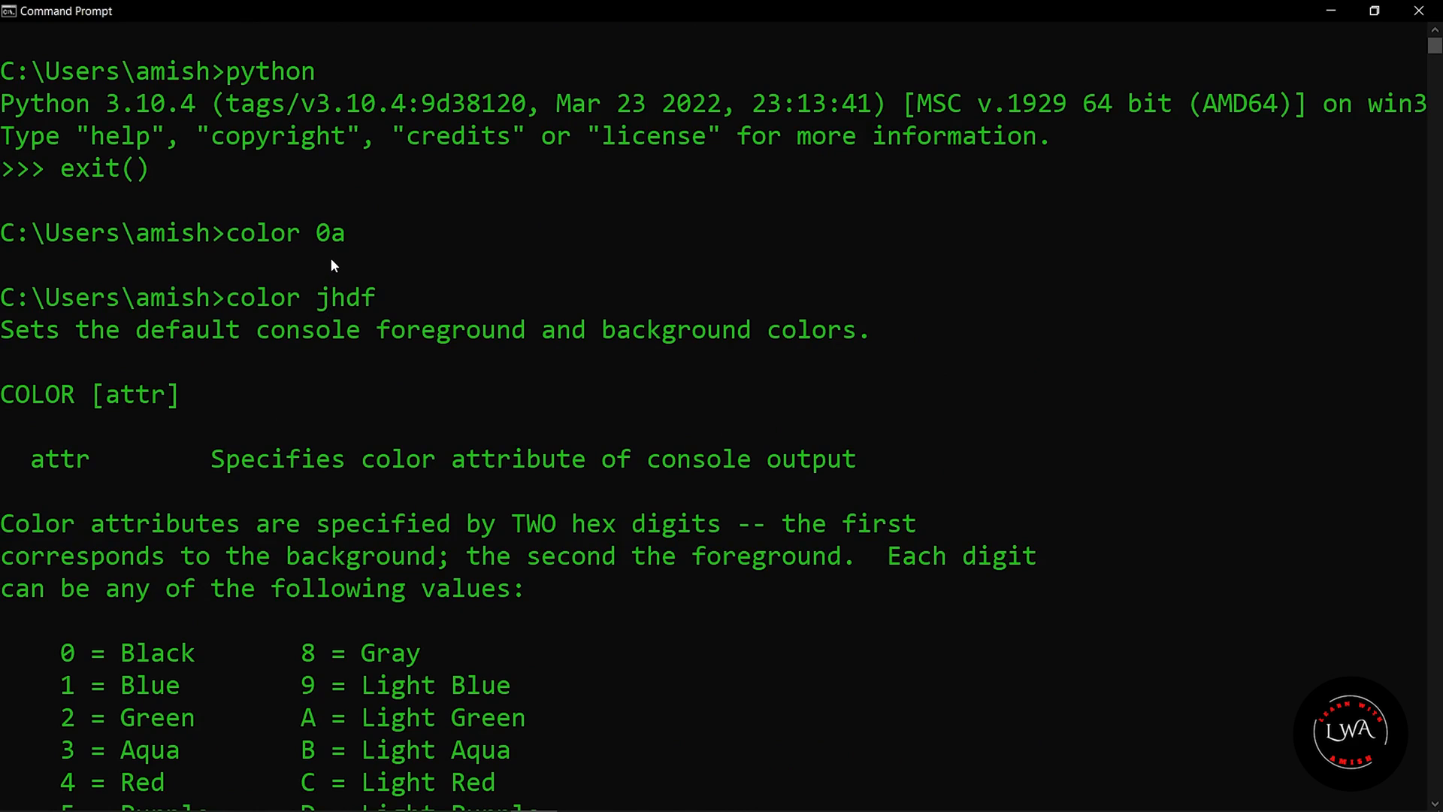
{"action": "mouse_move", "coordinate": [322, 255]}
{"action": "type", "text": "color"}
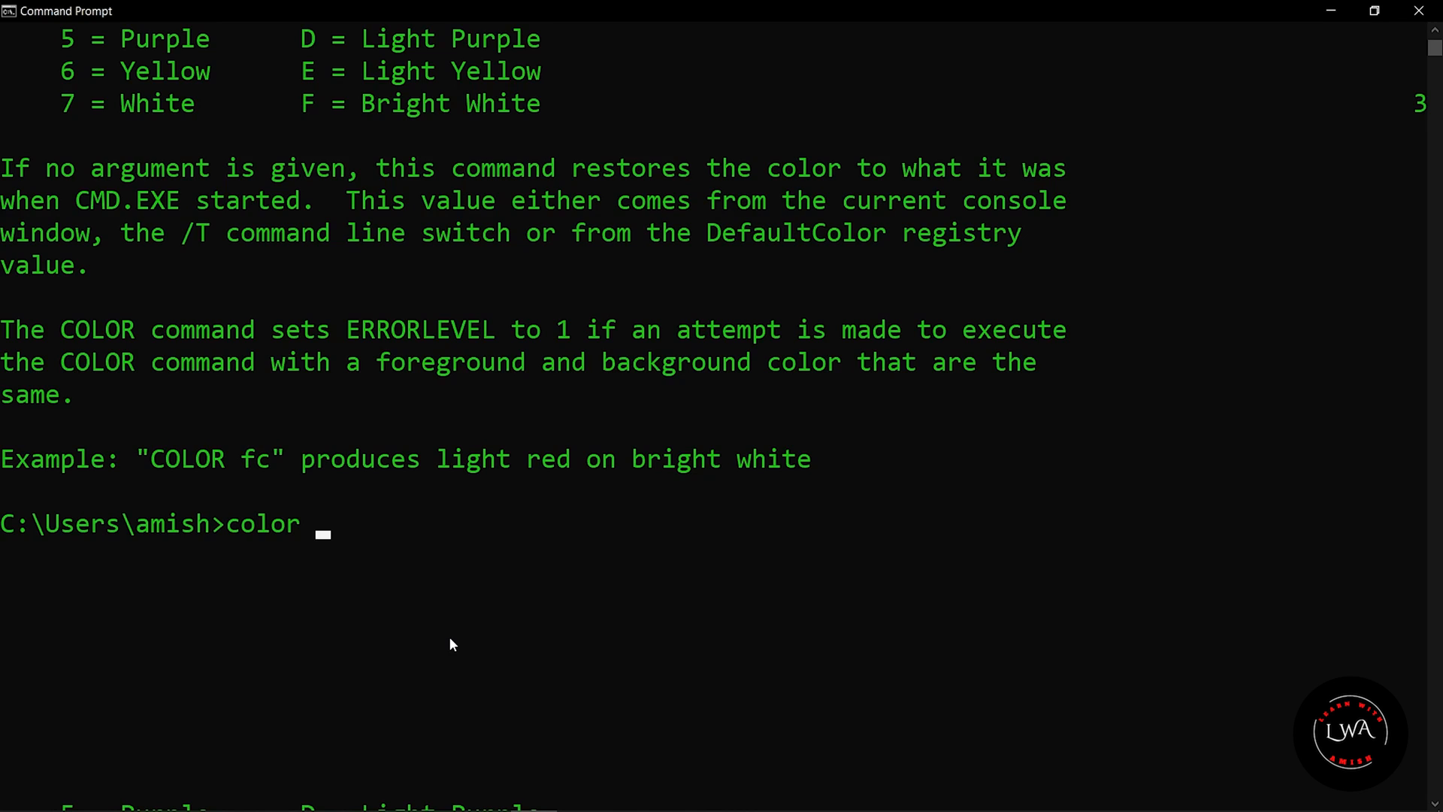
{"action": "type", "text": "7"}
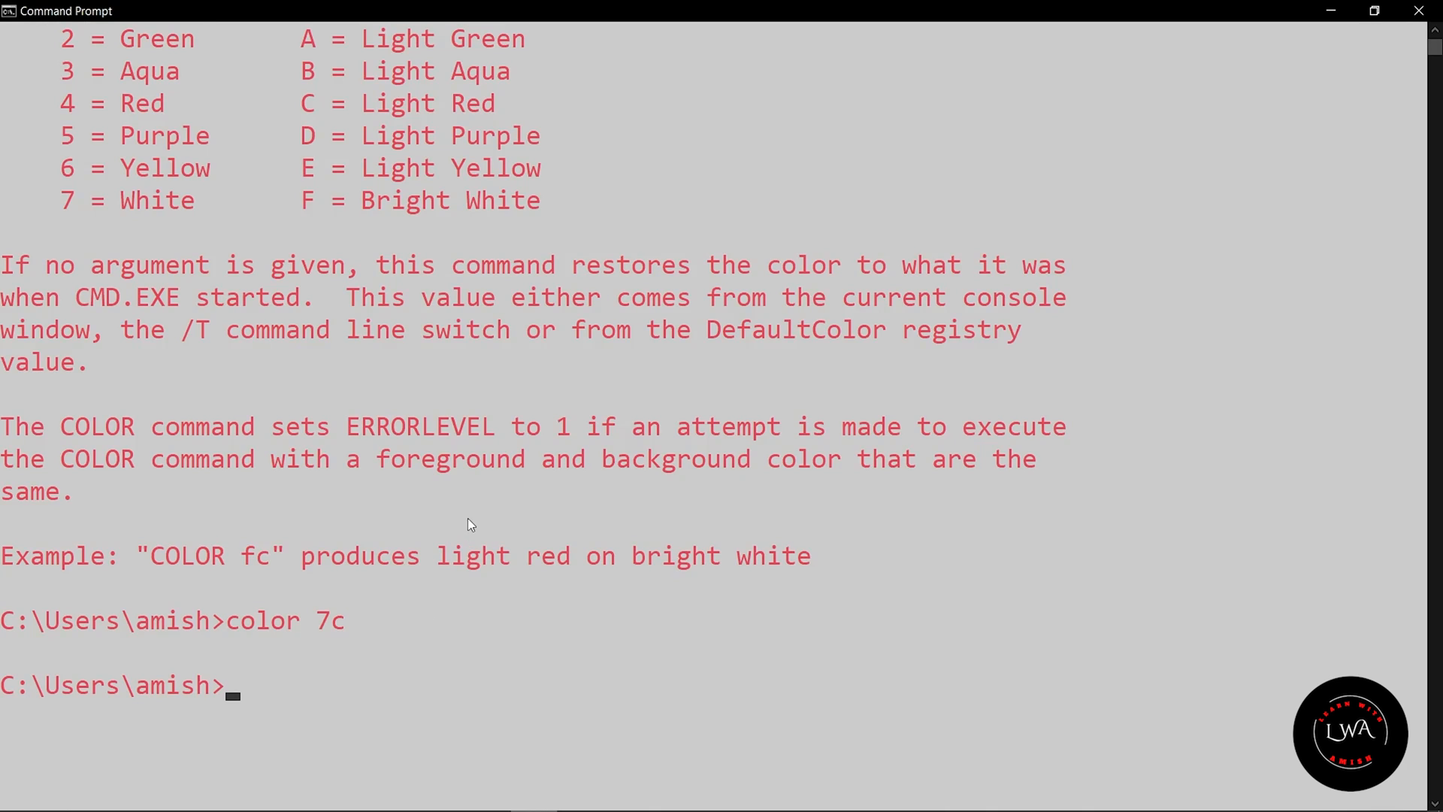
{"action": "type", "text": "color 0a"}
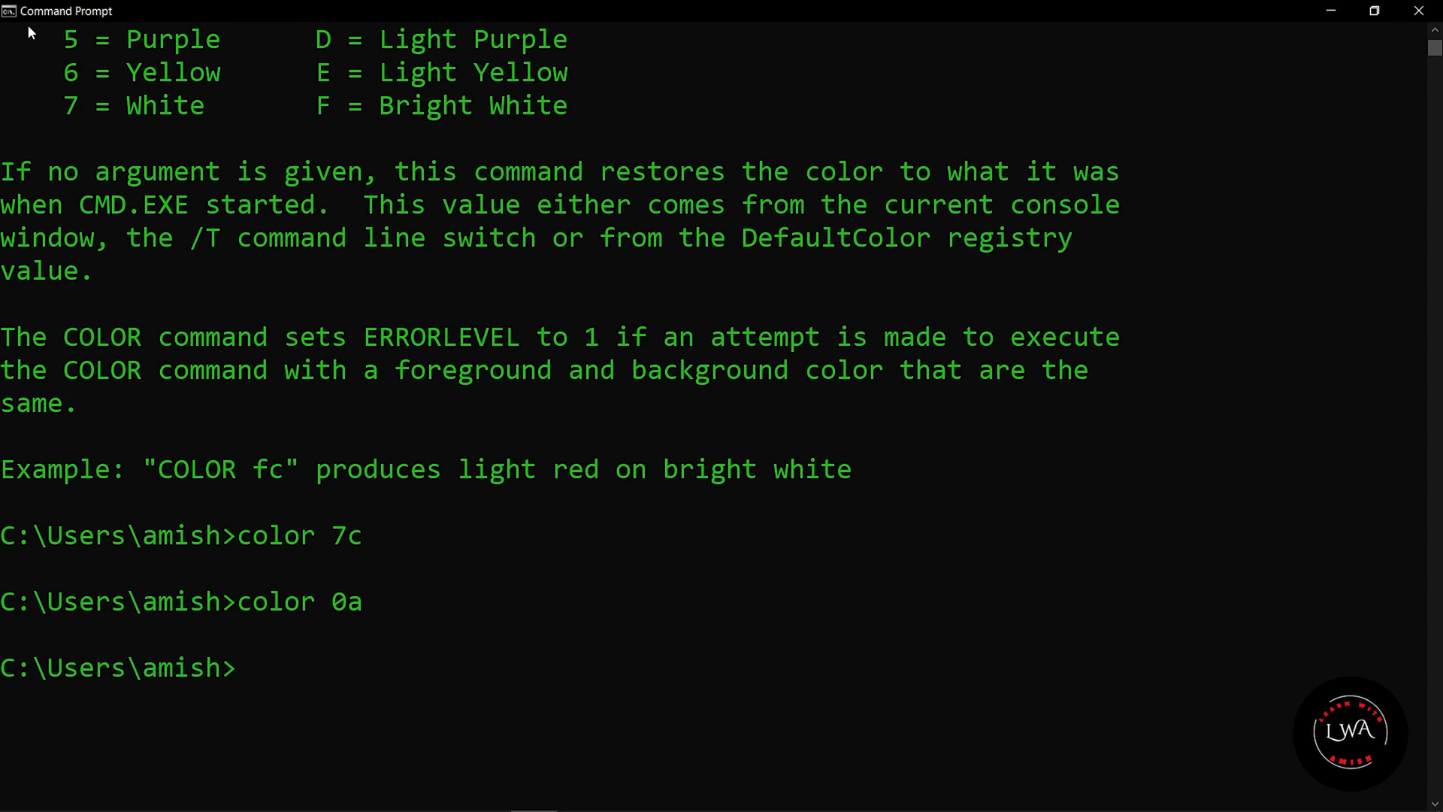
{"action": "mouse_move", "coordinate": [392, 265]}
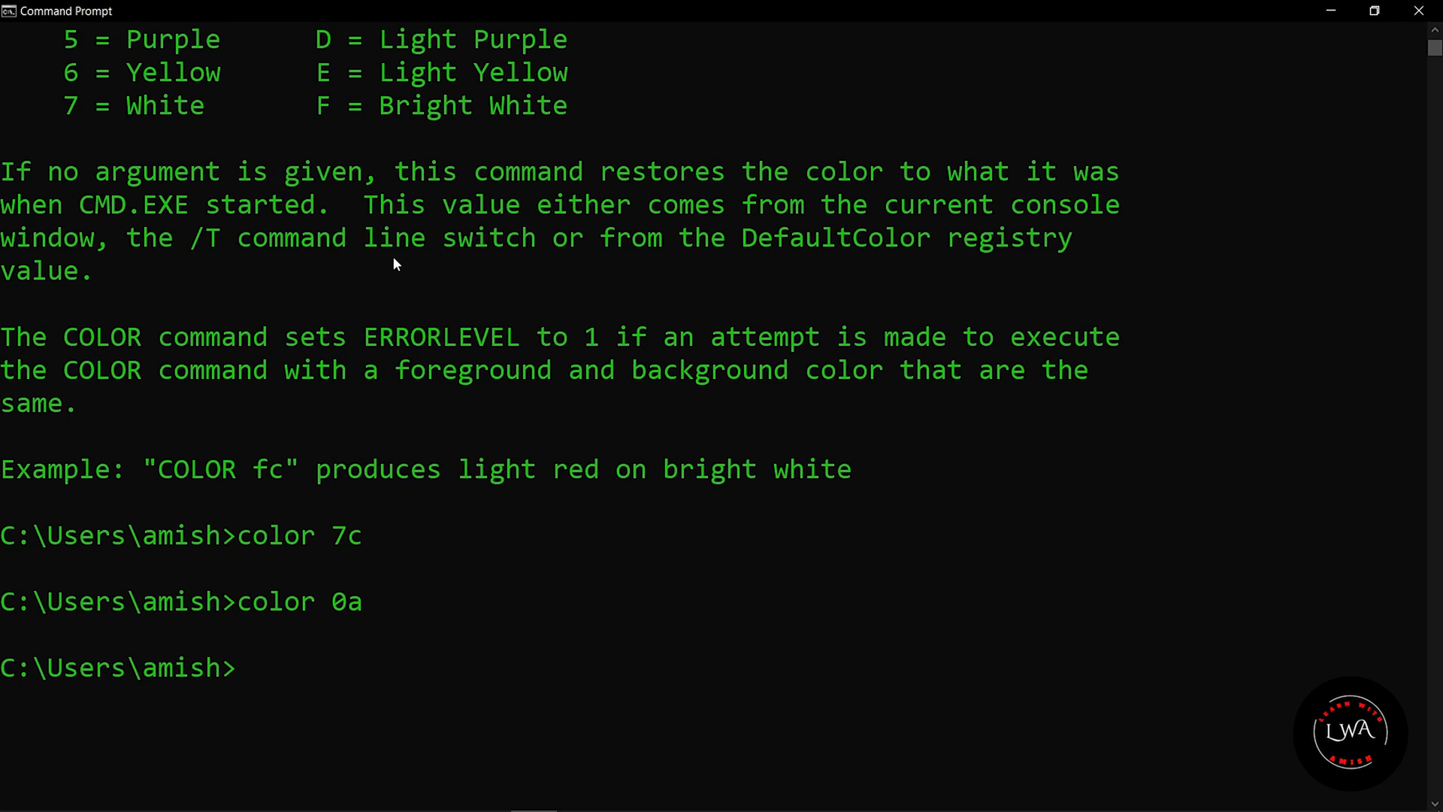
{"action": "type", "text": "title"}
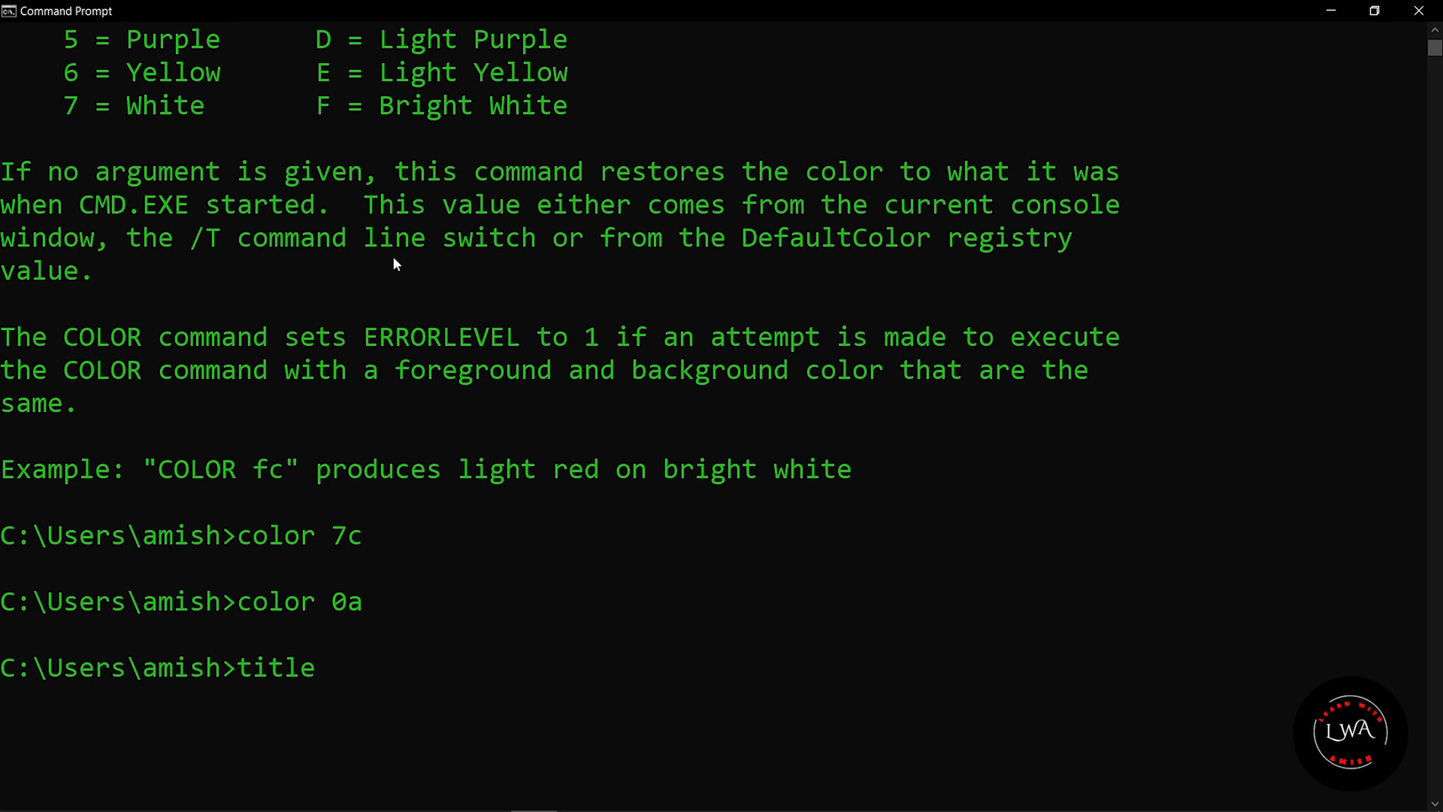
{"action": "type", "text": "Hackinm"}
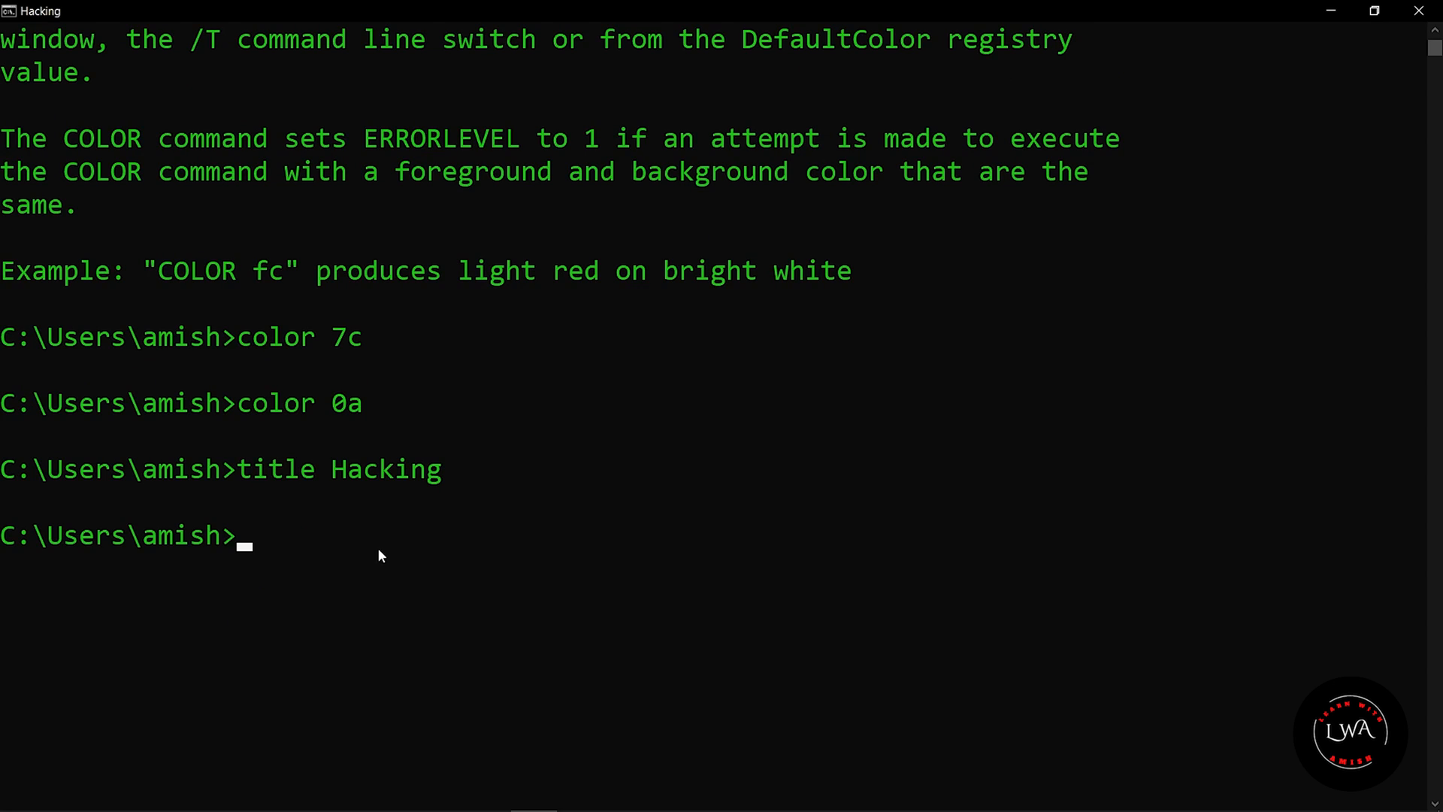
{"action": "mouse_move", "coordinate": [153, 576]}
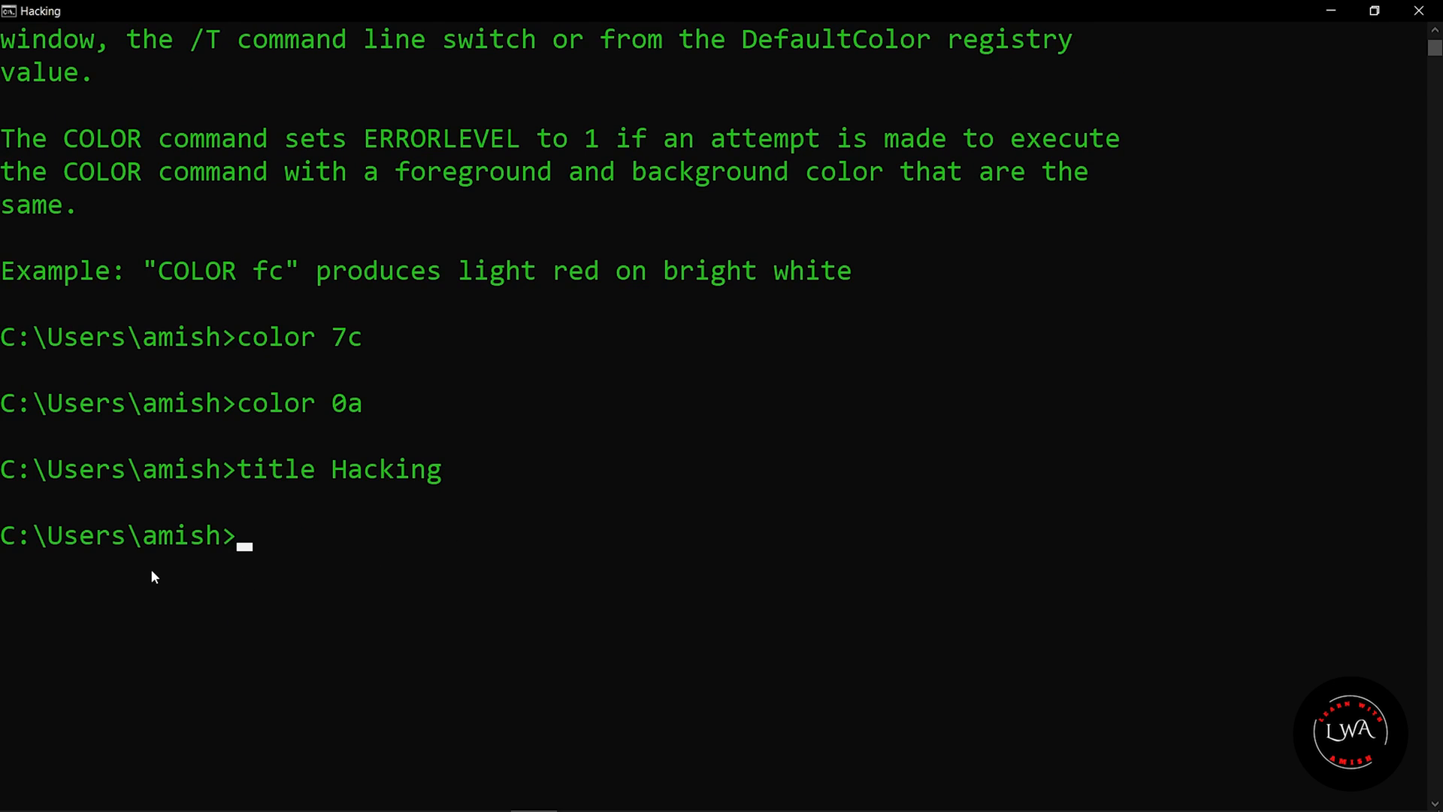
{"action": "mouse_move", "coordinate": [271, 556]}
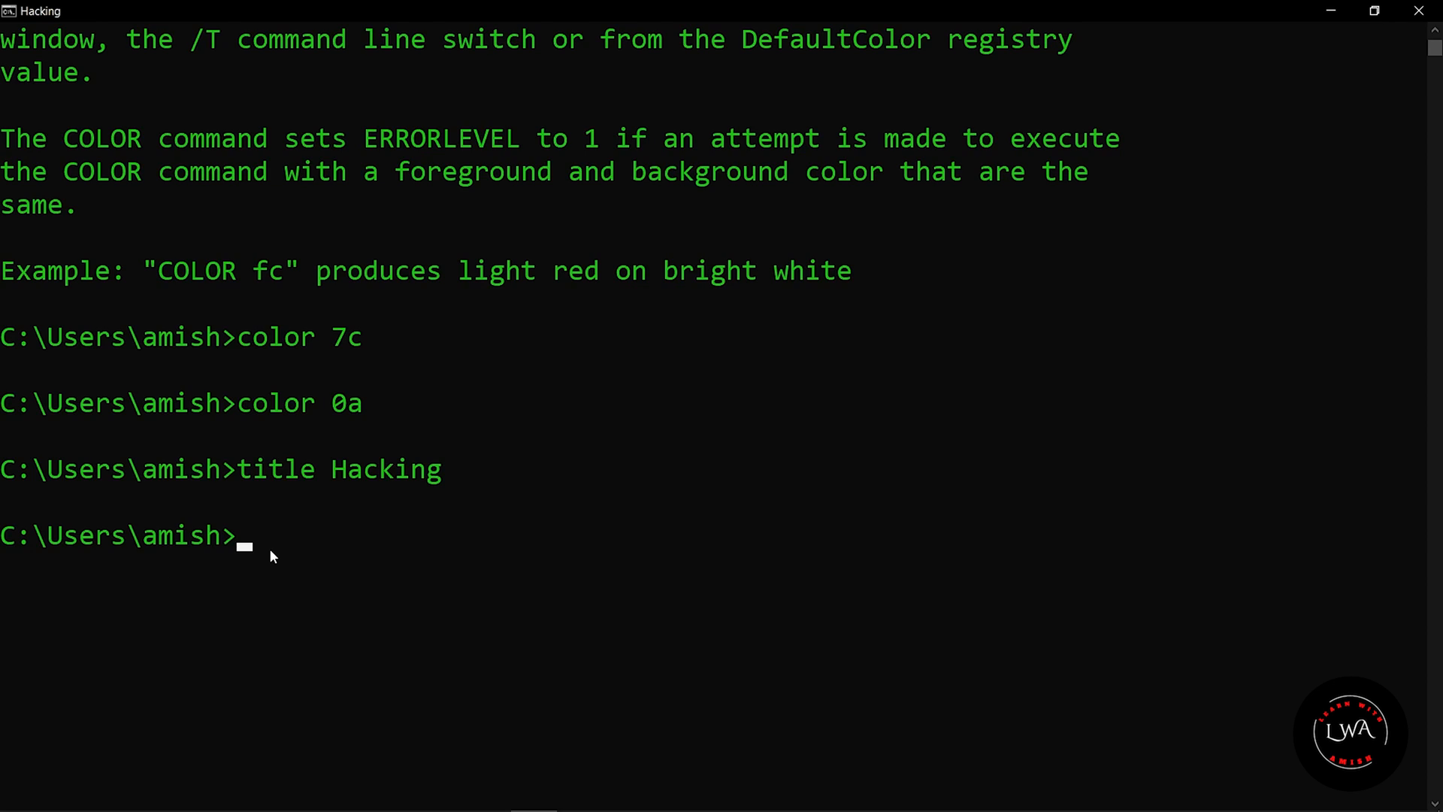
{"action": "type", "text": "cd"}
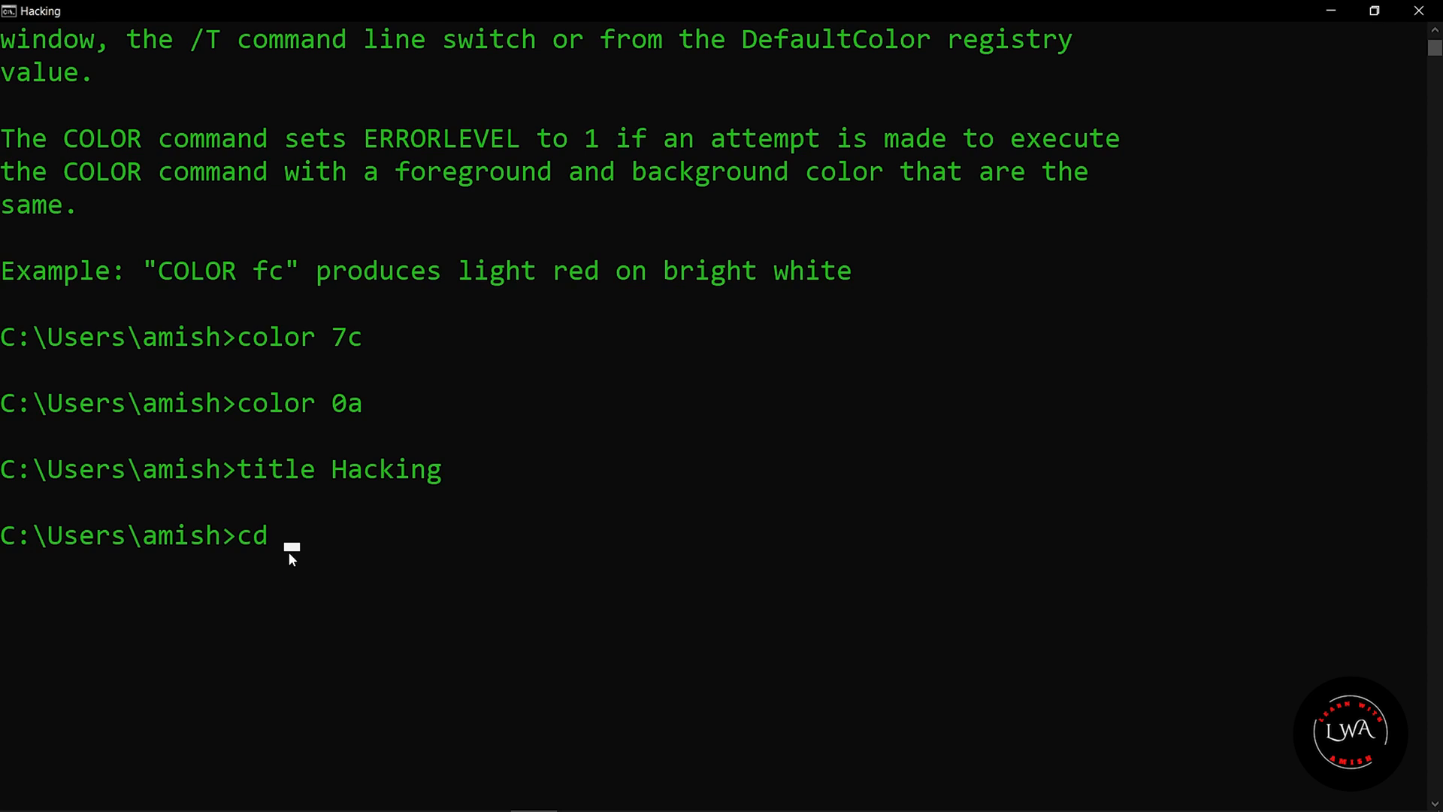
{"action": "mouse_move", "coordinate": [447, 563]}
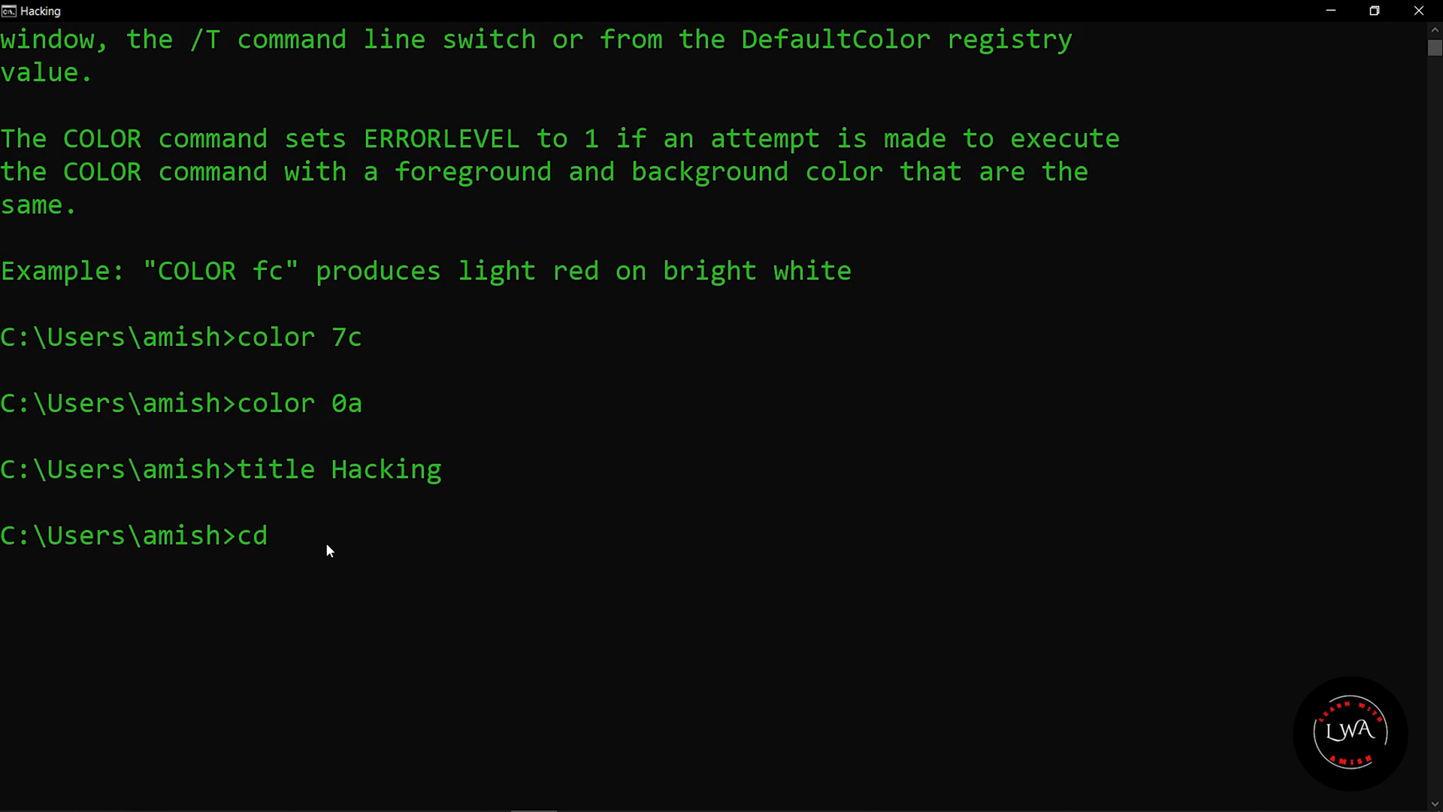
{"action": "type", "text": "C:\\Users\\amish\\Desktop\\Shorts"}
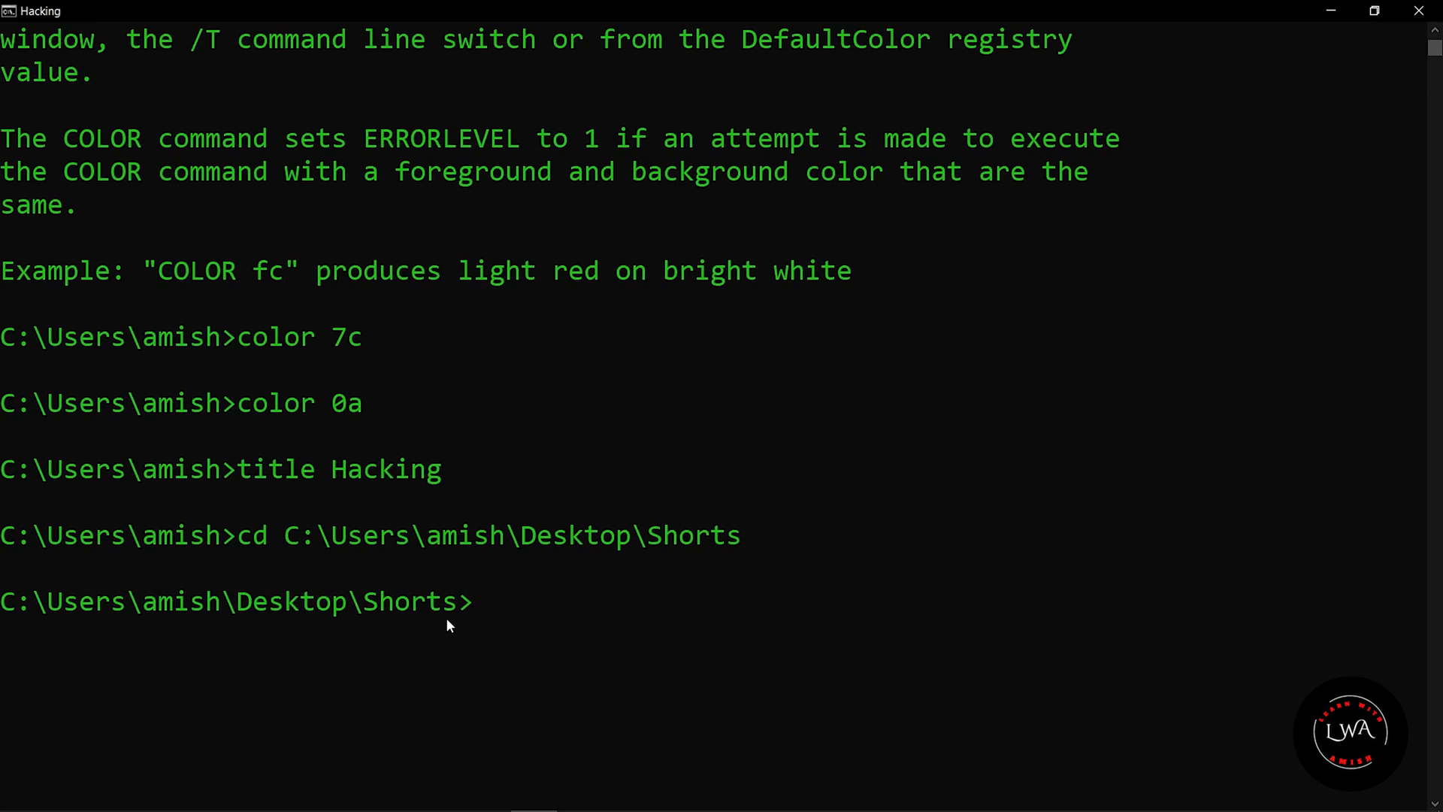
{"action": "mouse_move", "coordinate": [356, 565]}
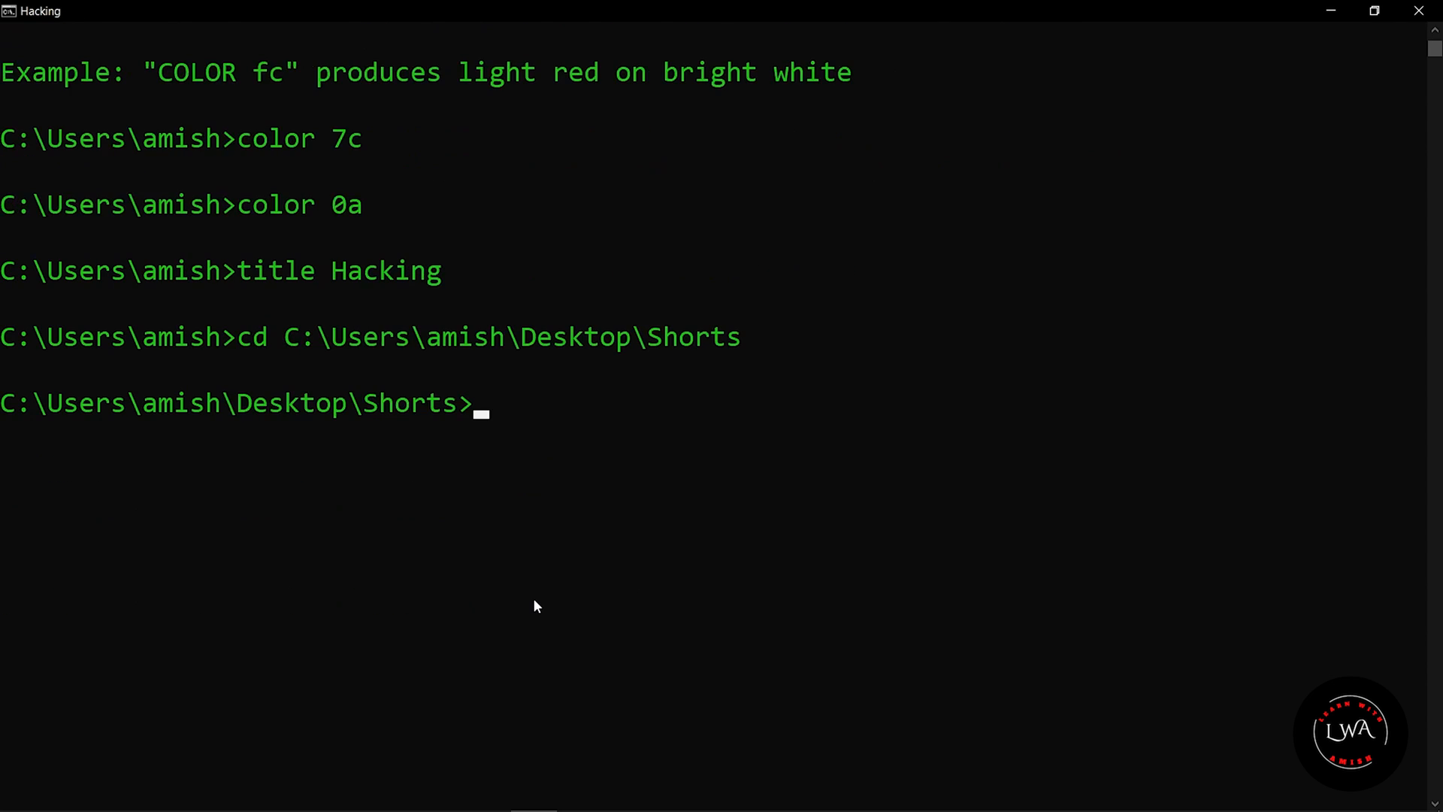
{"action": "type", "text": "tree"}
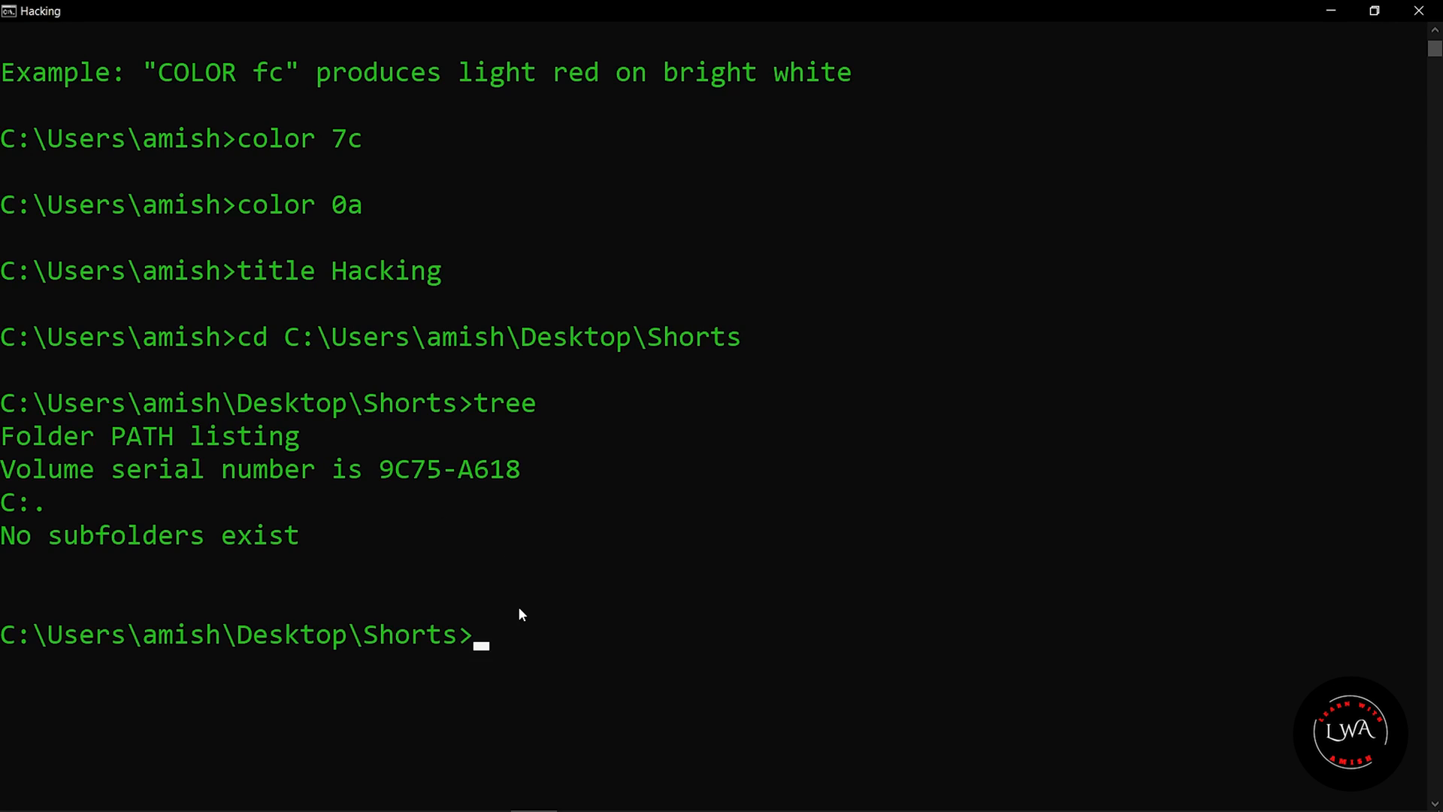
{"action": "type", "text": "cd C:\\Users\\amish"}
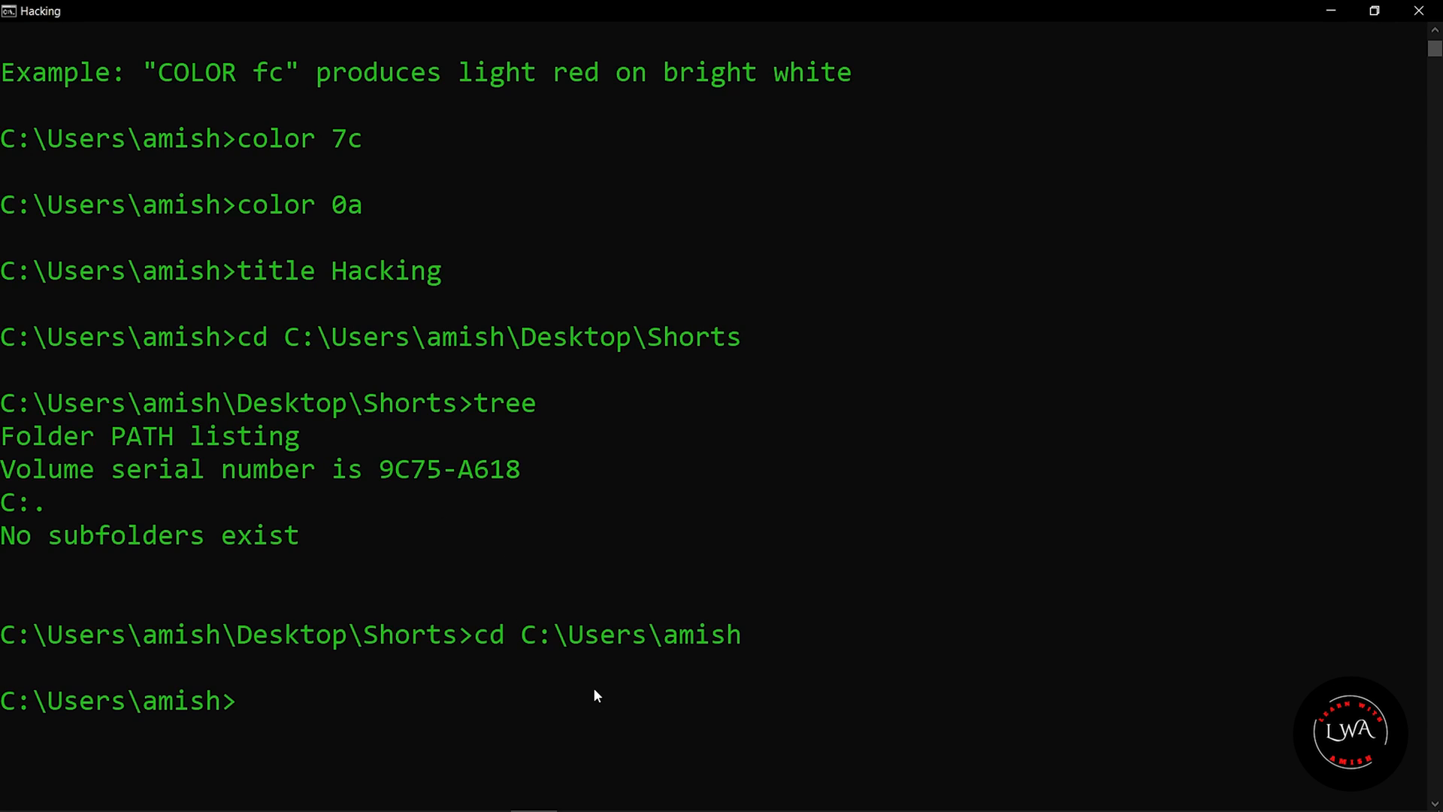
{"action": "type", "text": "tree"}
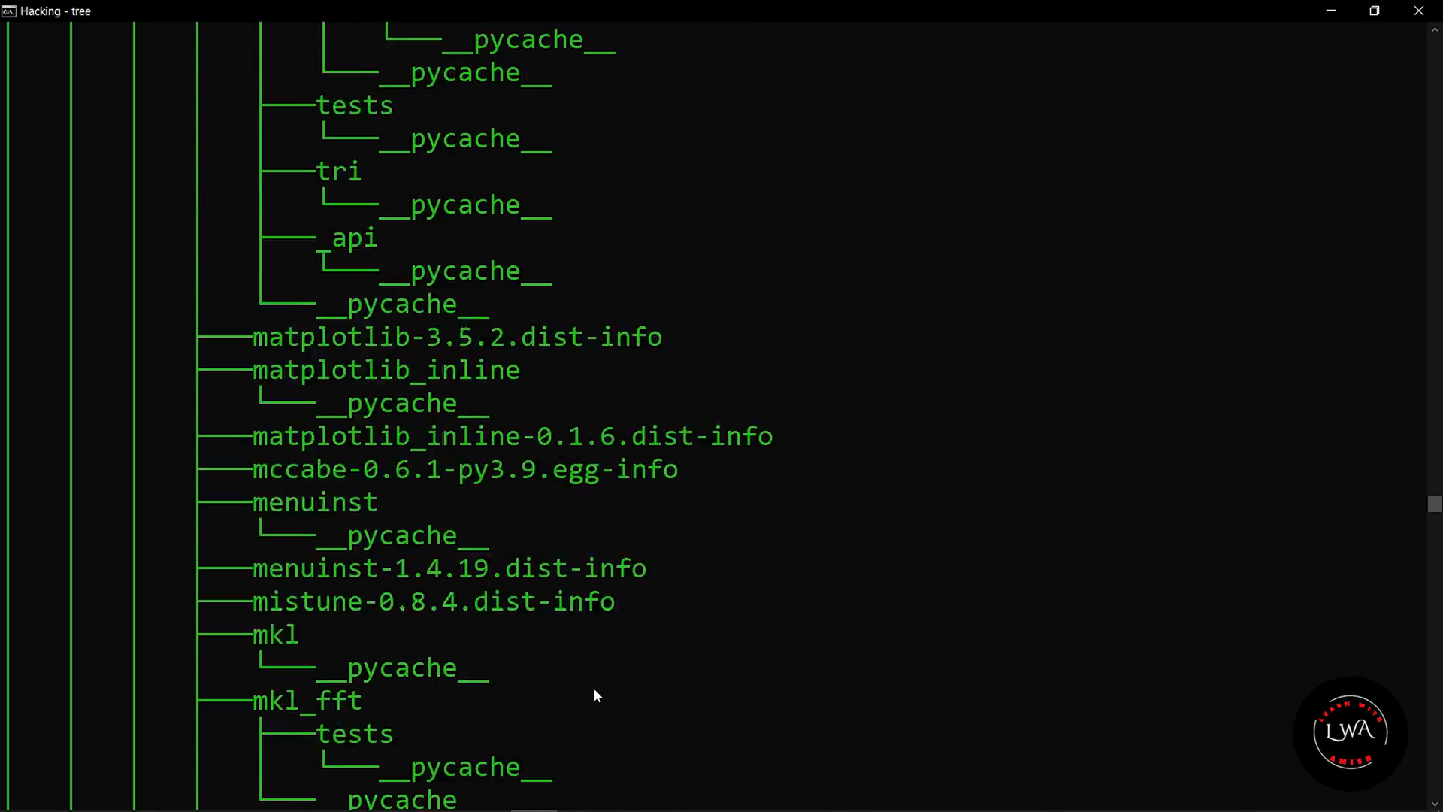
{"action": "scroll", "scroll_direction": "down", "scroll_amount": 3}
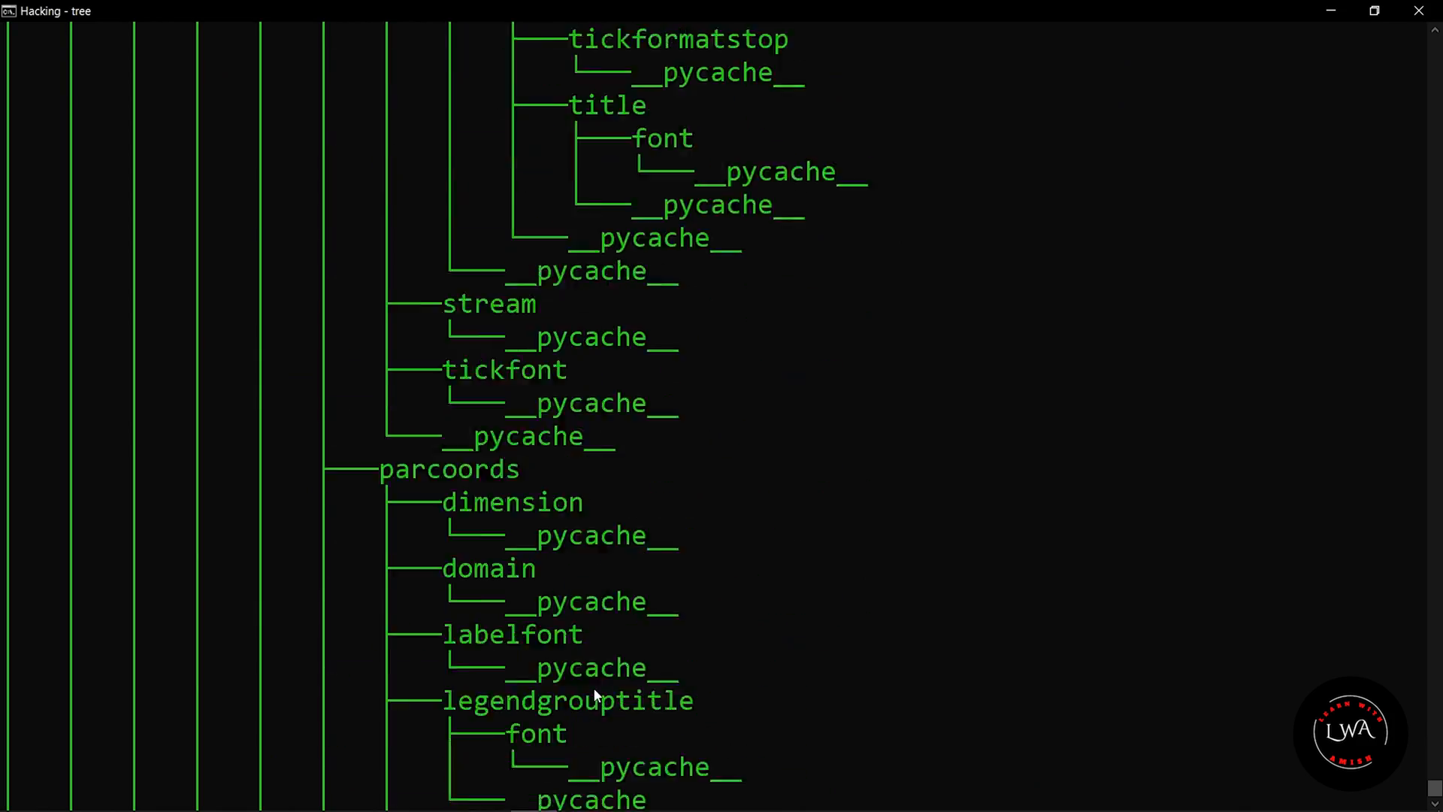
{"action": "scroll", "scroll_direction": "down", "scroll_amount": 3}
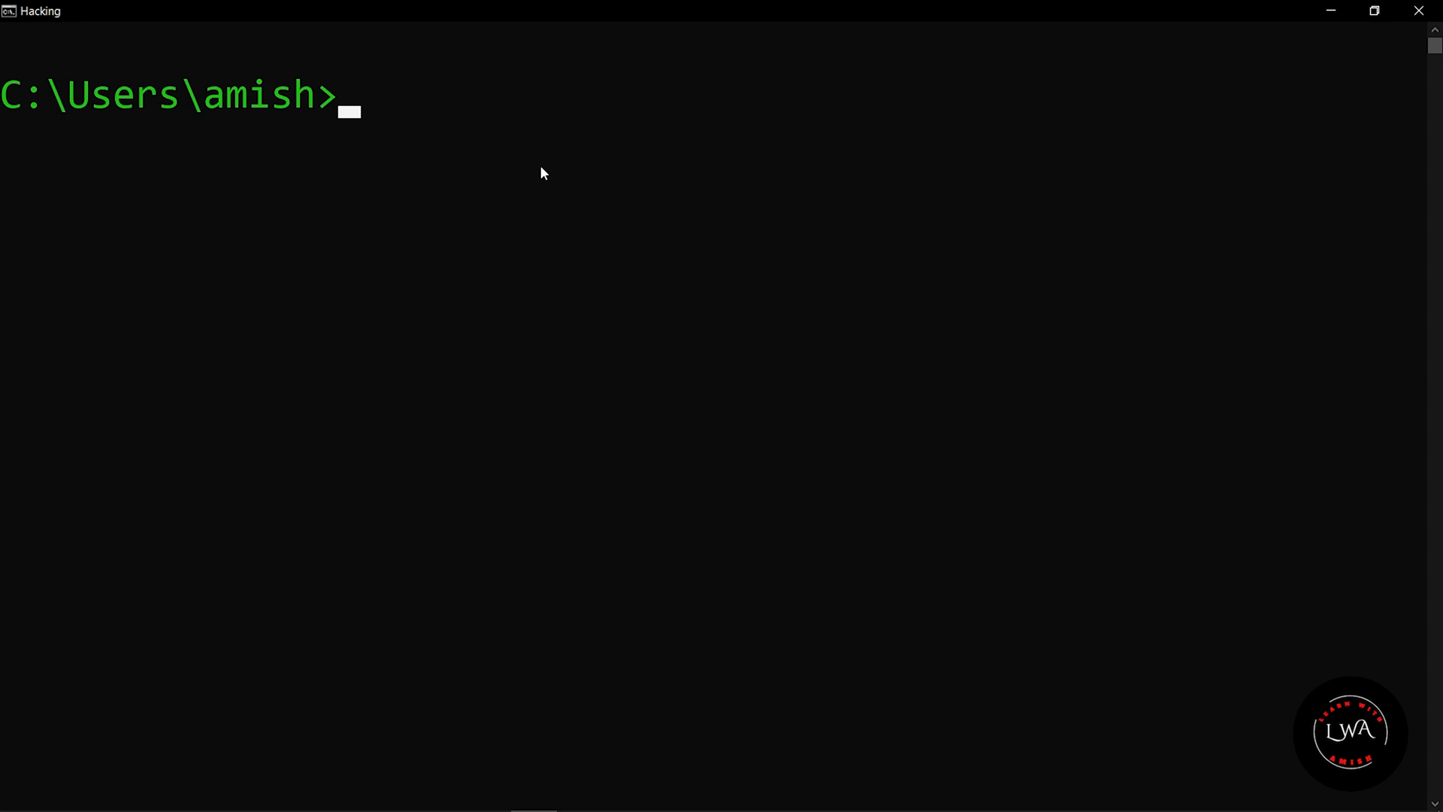
{"action": "type", "text": "python"}
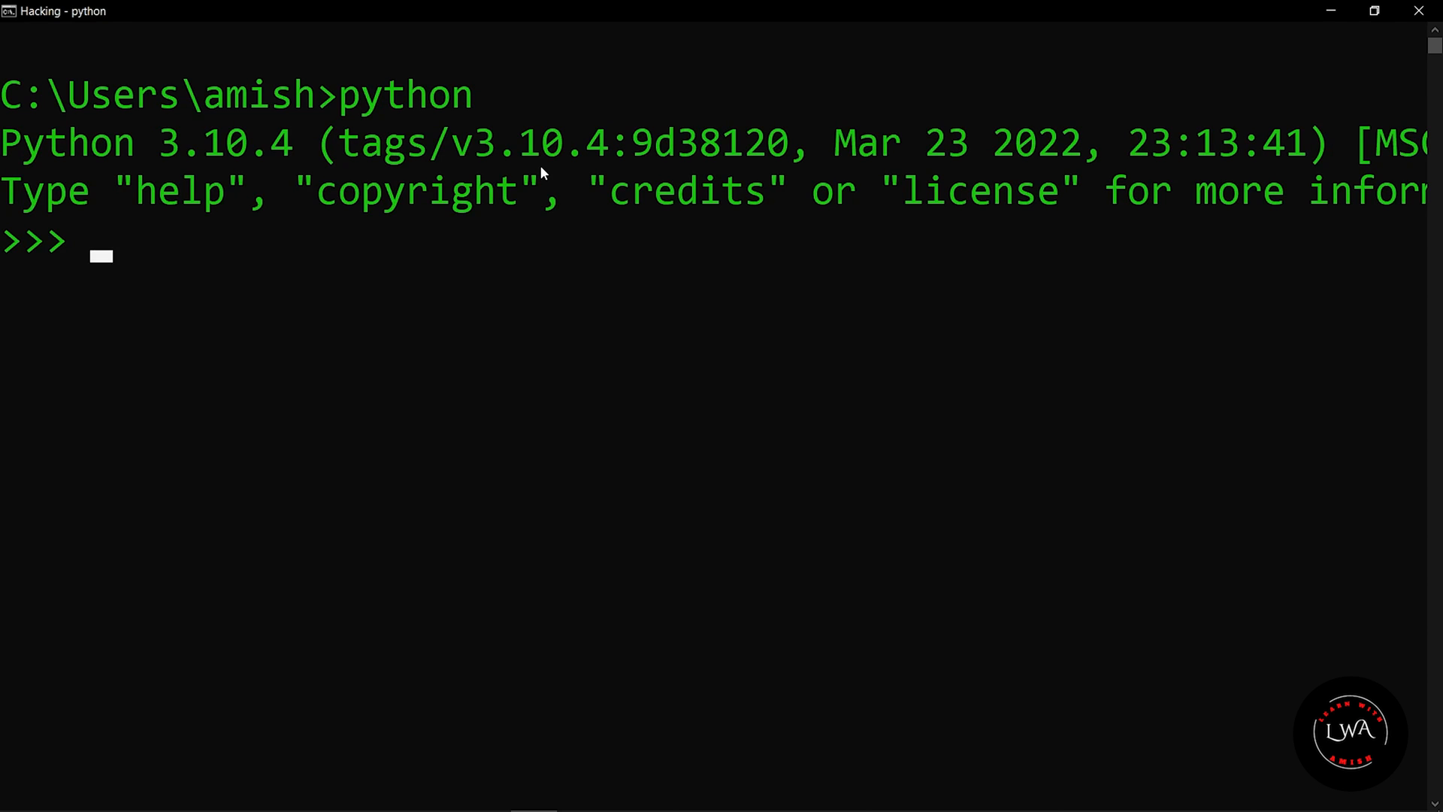
{"action": "type", "text": "88+10"}
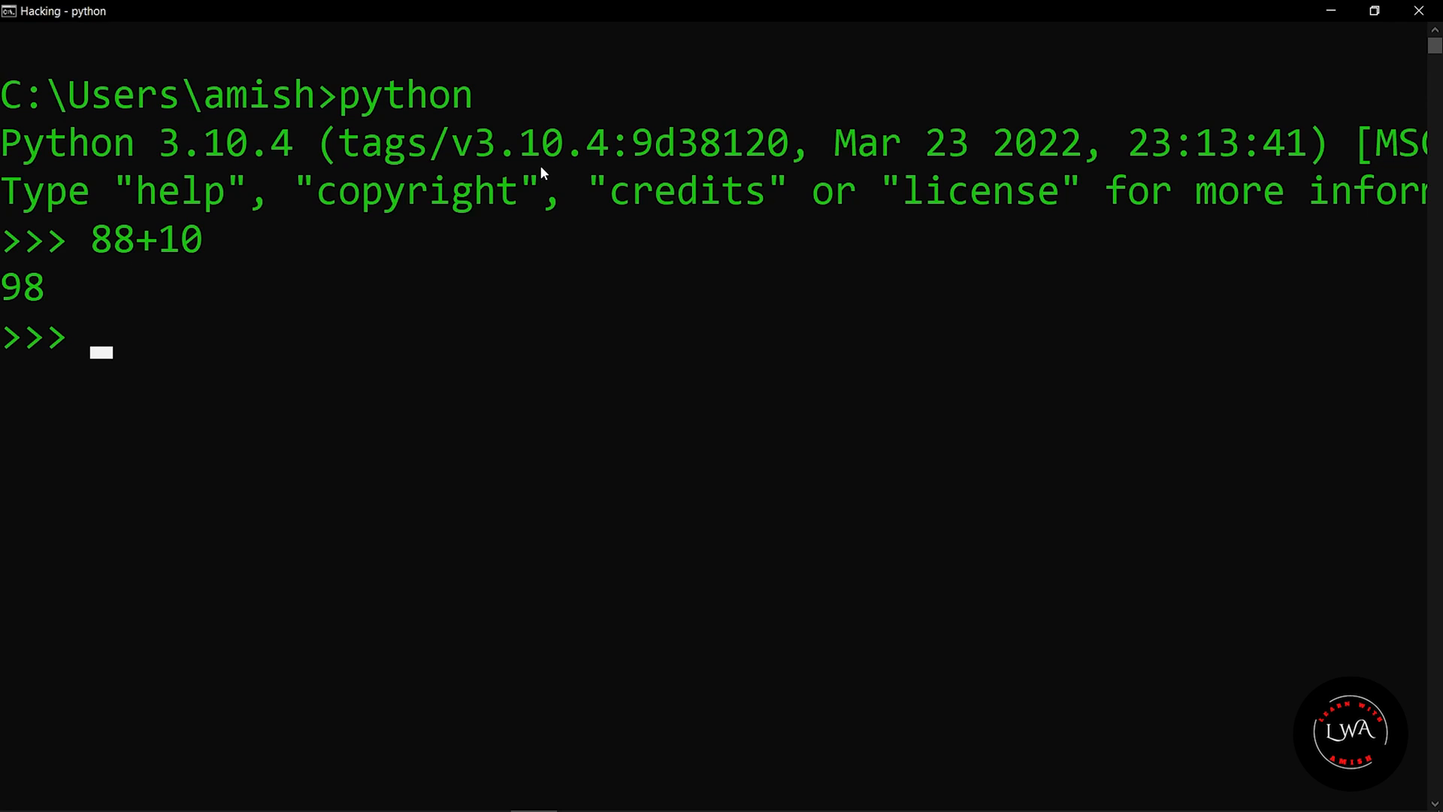
{"action": "mouse_move", "coordinate": [224, 495]}
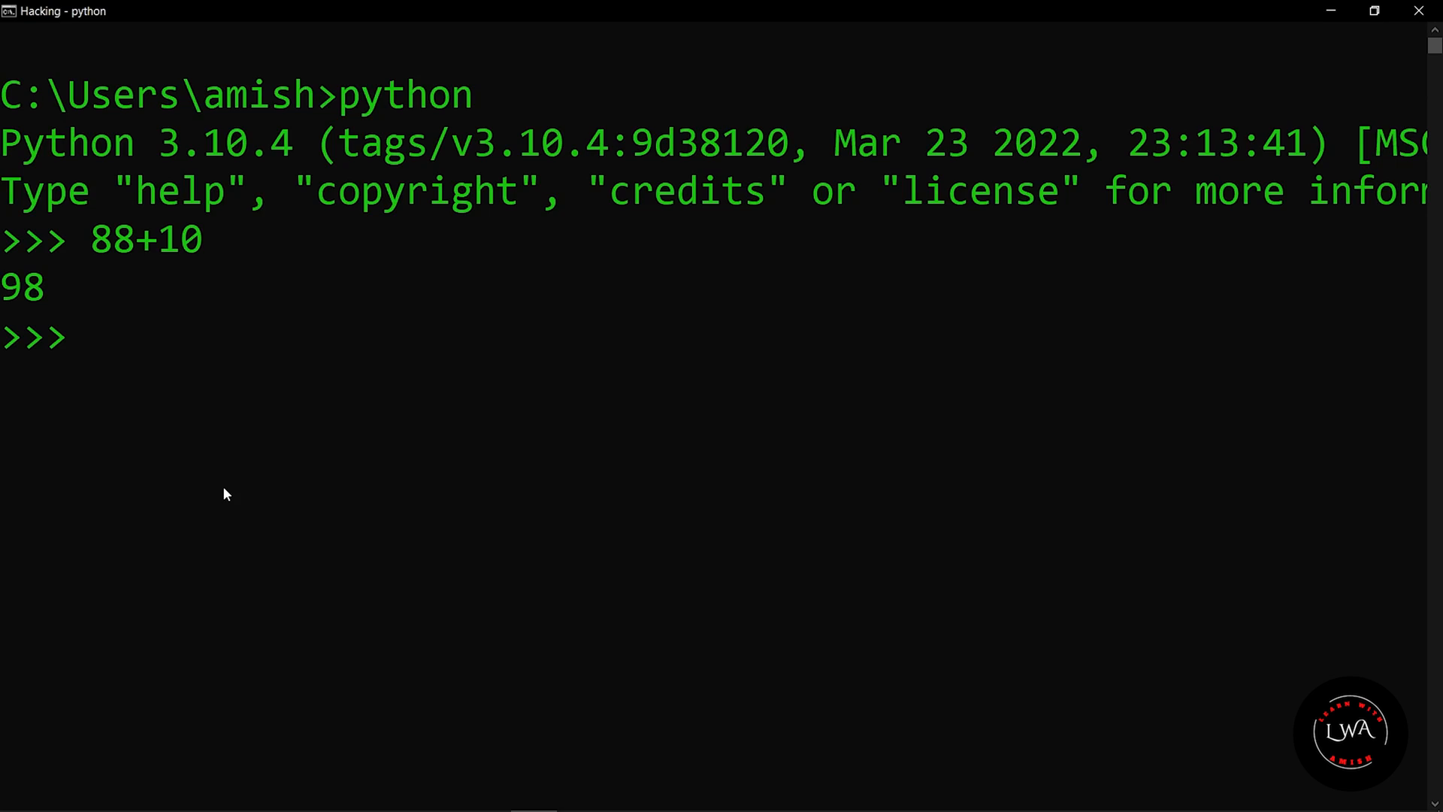